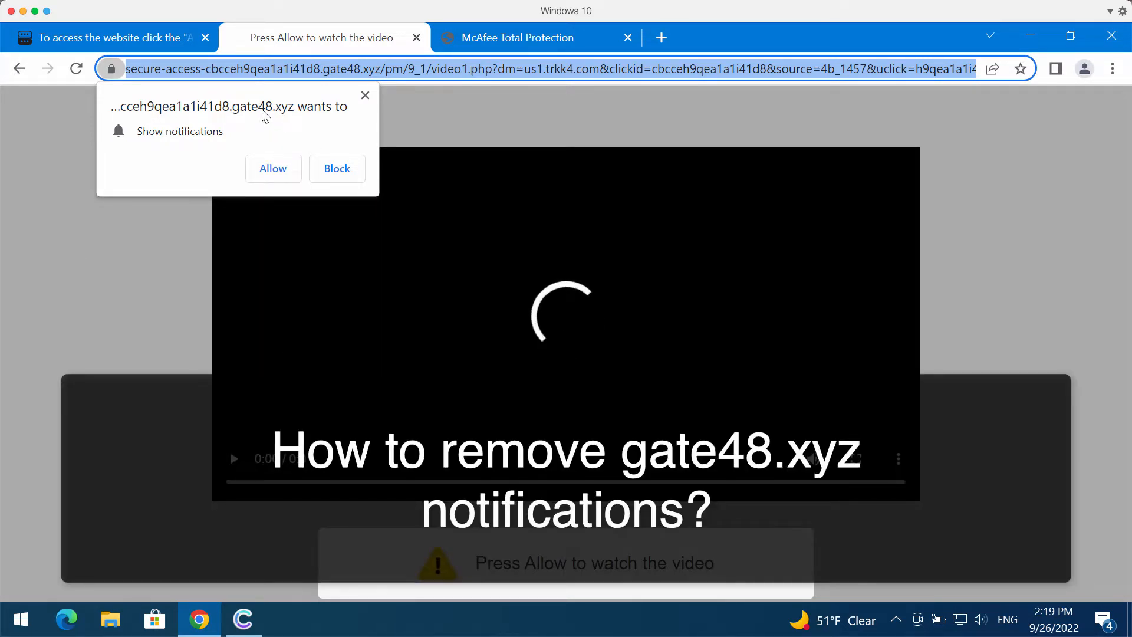
mouse_move(259, 106)
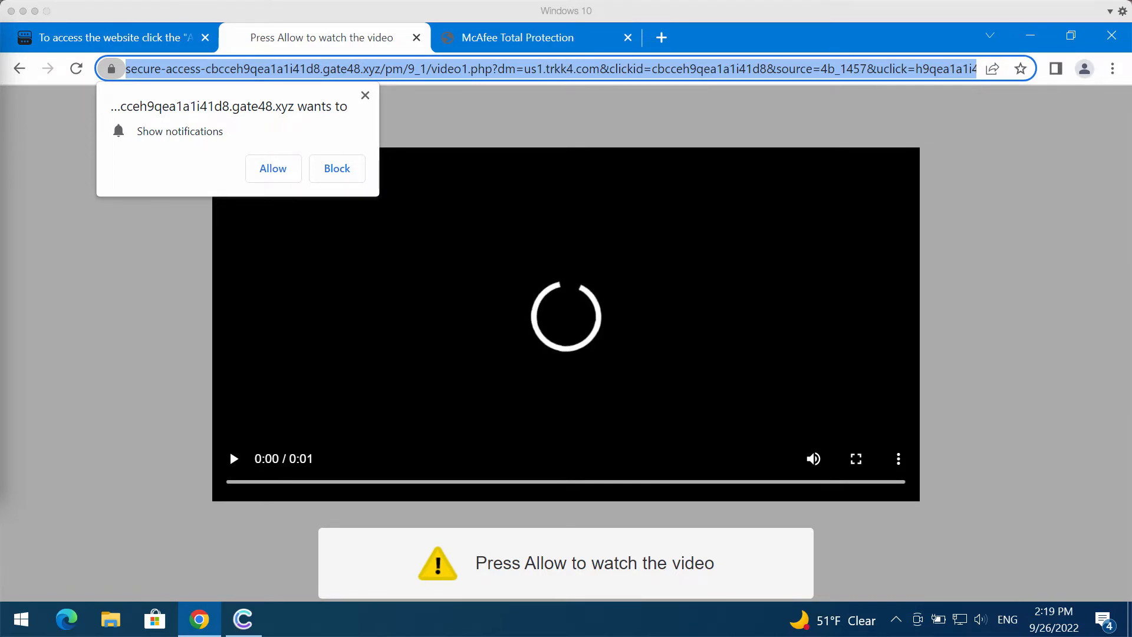
mouse_move(267, 310)
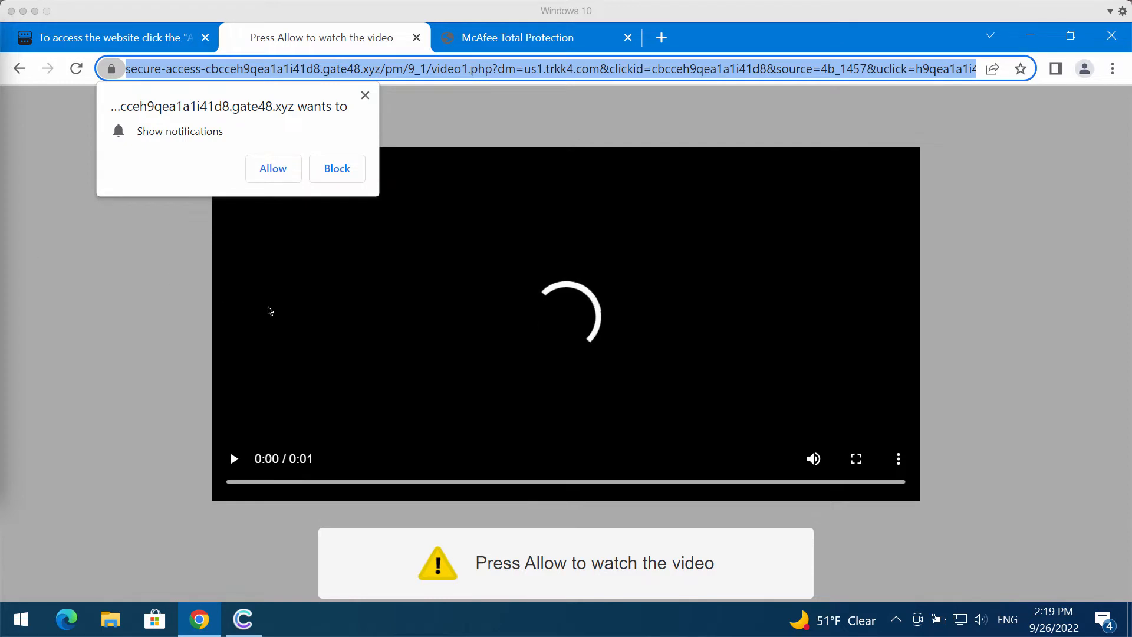
- Close the gate48.xyz 'Press Allow to watch the video' tab without allowing notifications
click(336, 169)
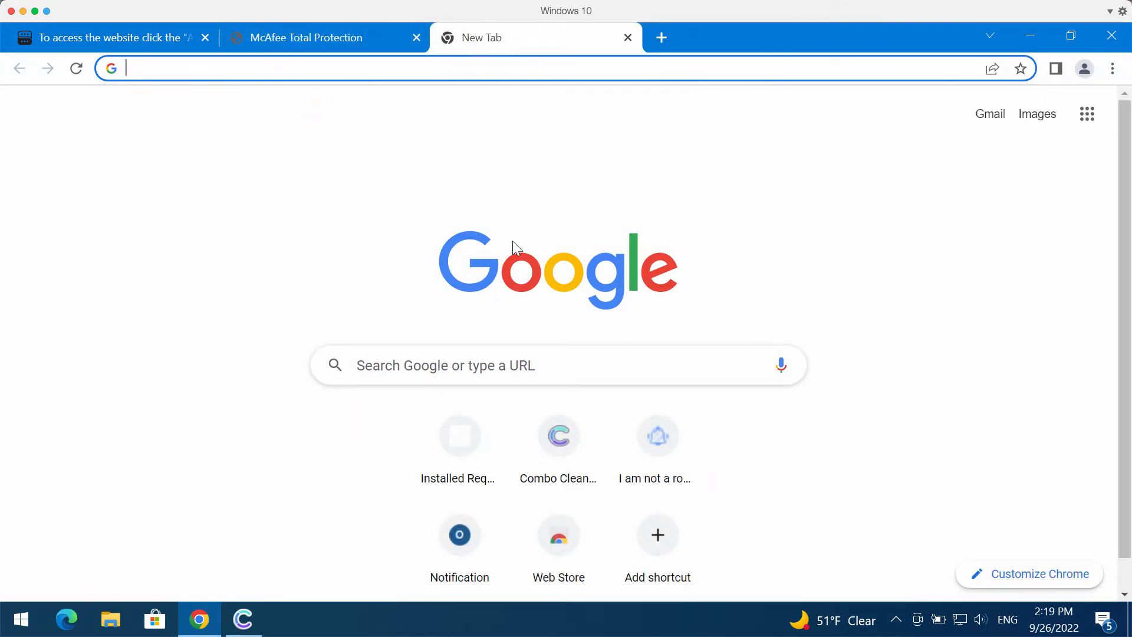
mouse_move(751, 184)
text(chrome://settings/privacy)
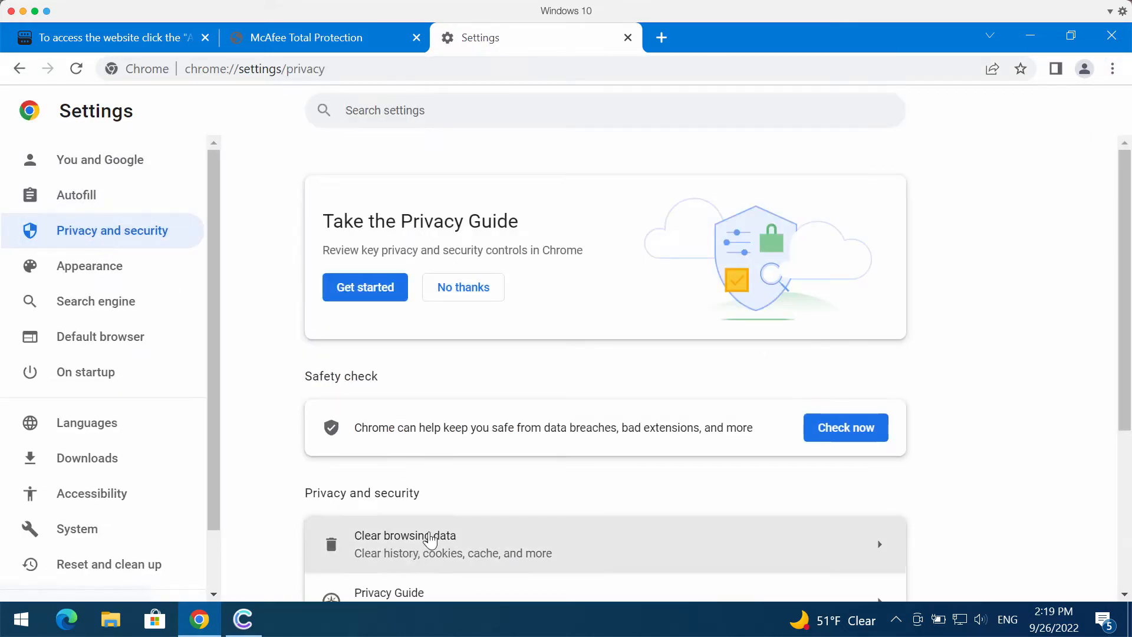
- Remove gate48.xyz from the allowed notification sites, then head to combocleaner.com
scroll(down, 3)
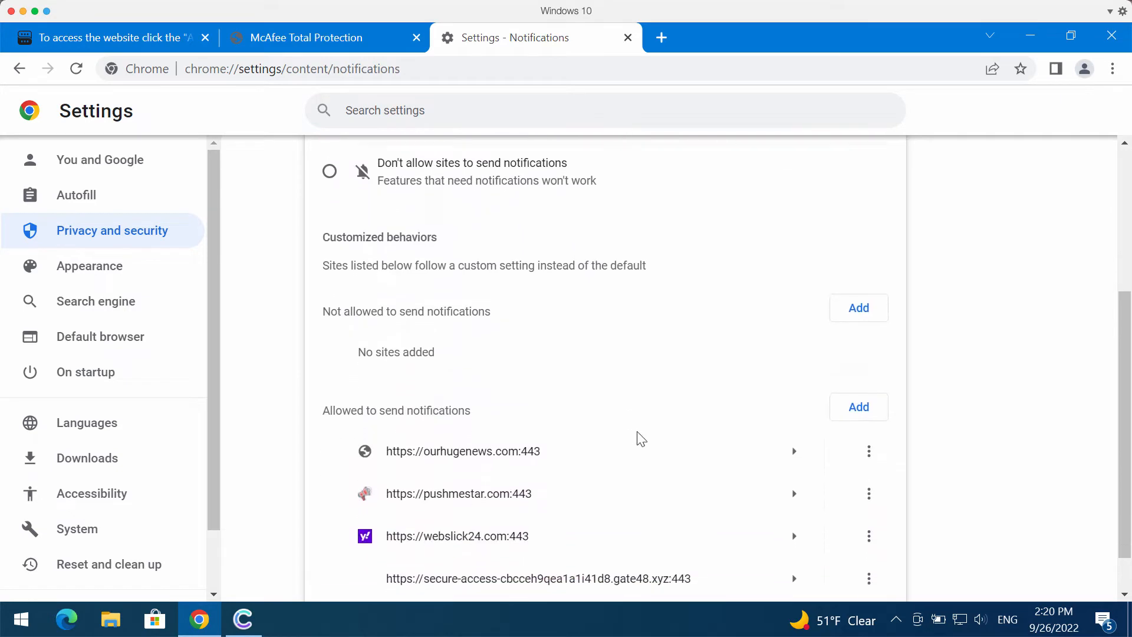
scroll(down, 3)
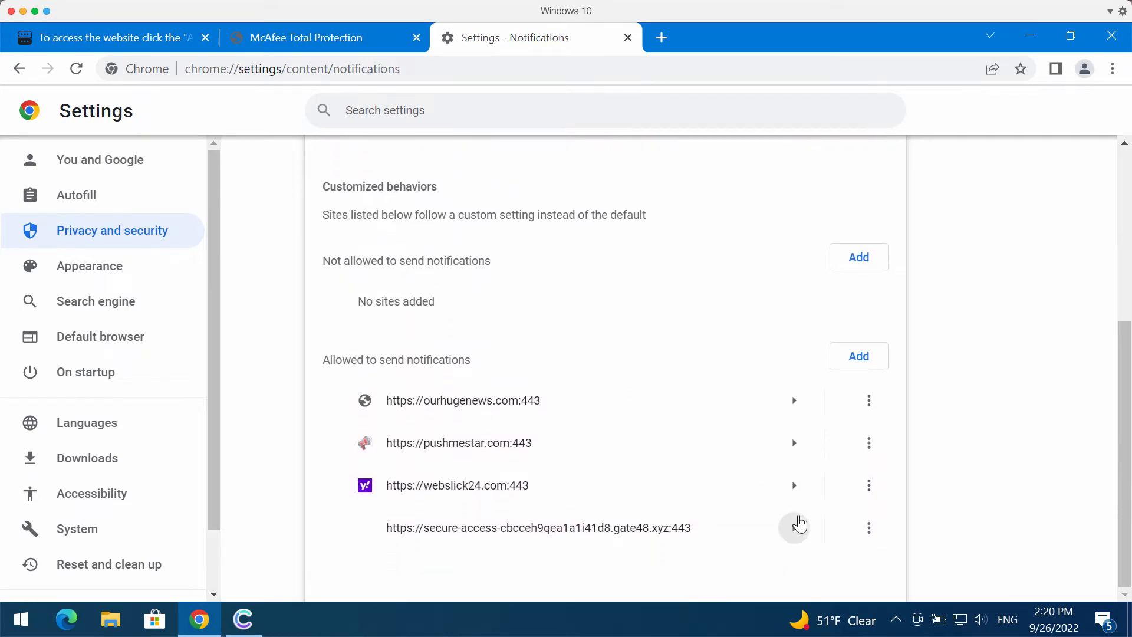
mouse_move(813, 521)
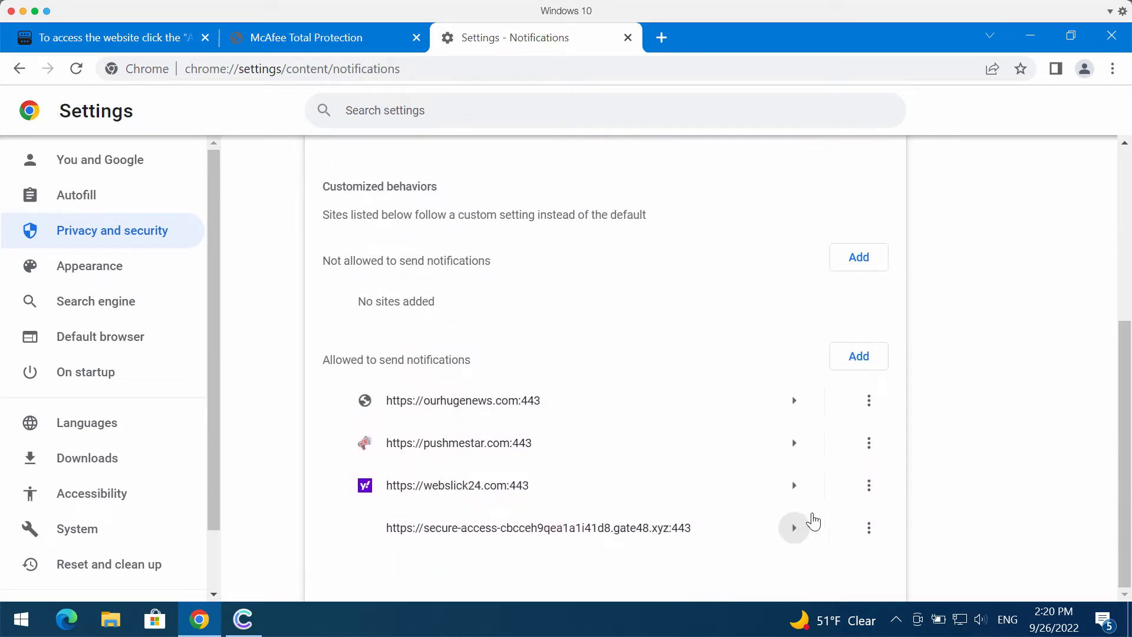
mouse_move(690, 538)
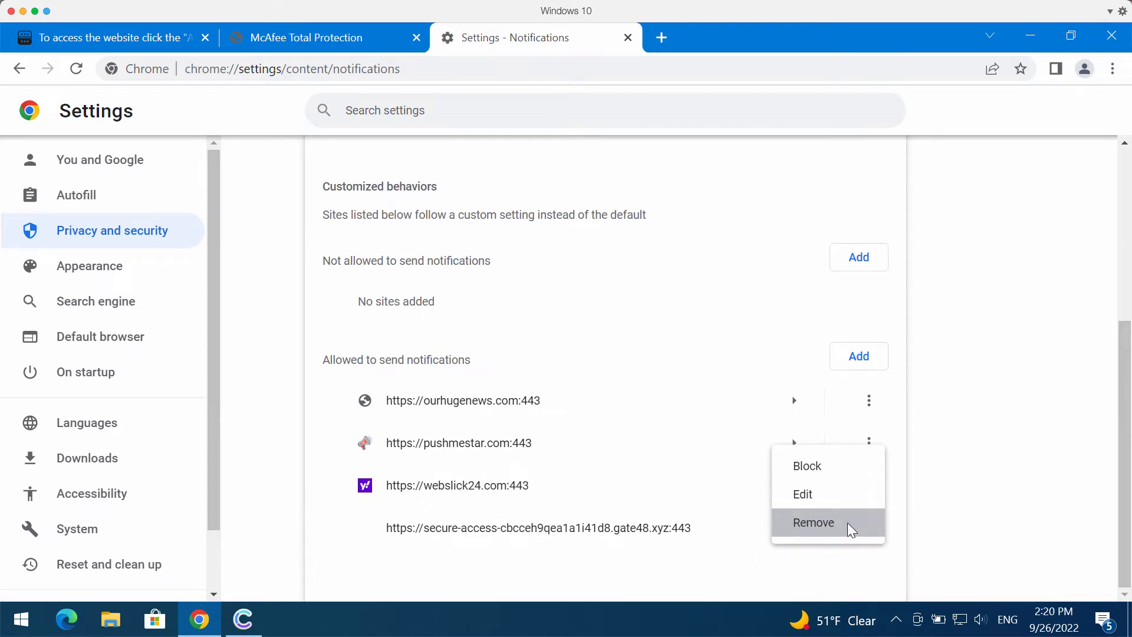
click(813, 523)
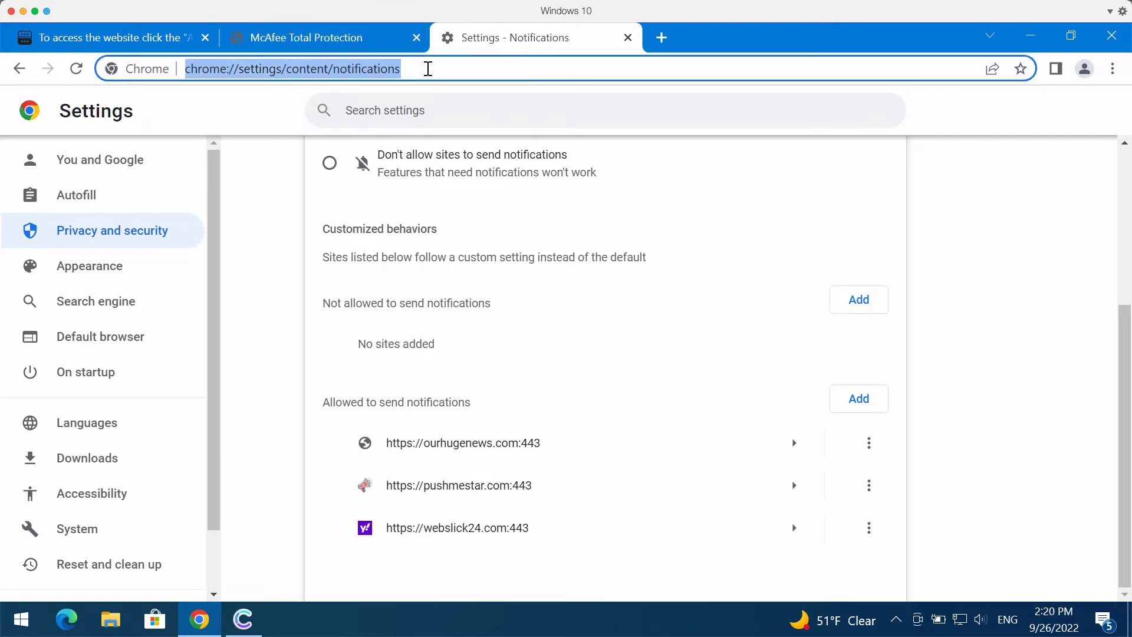
text(combocleaner.com)
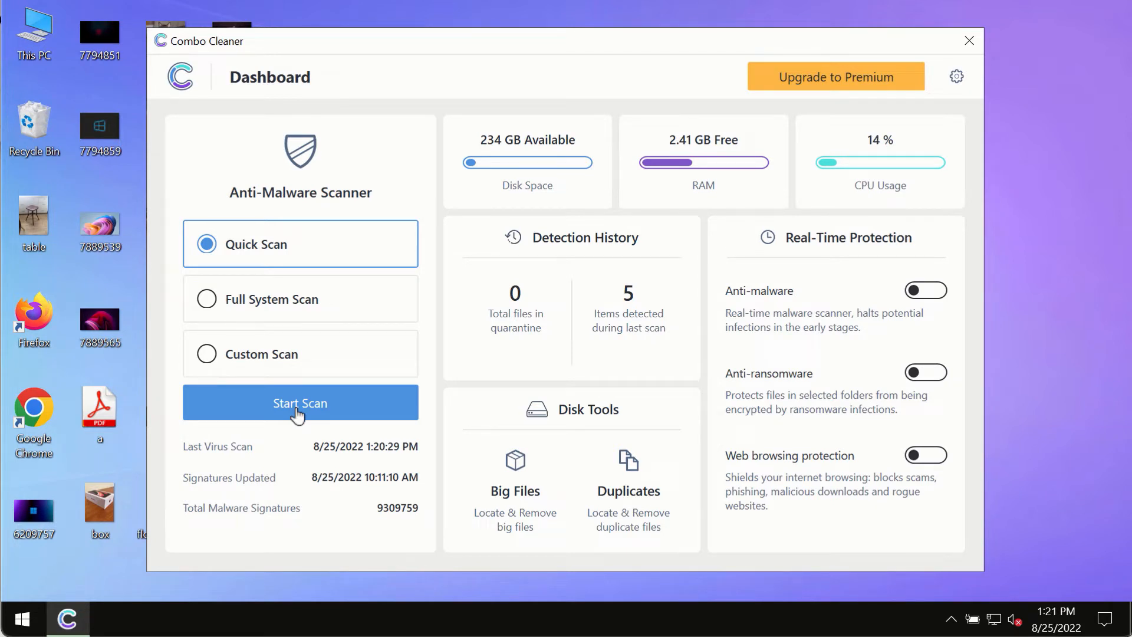
- Start the Quick Scan and follow its progress from the Dashboard as threats are detected
click(299, 404)
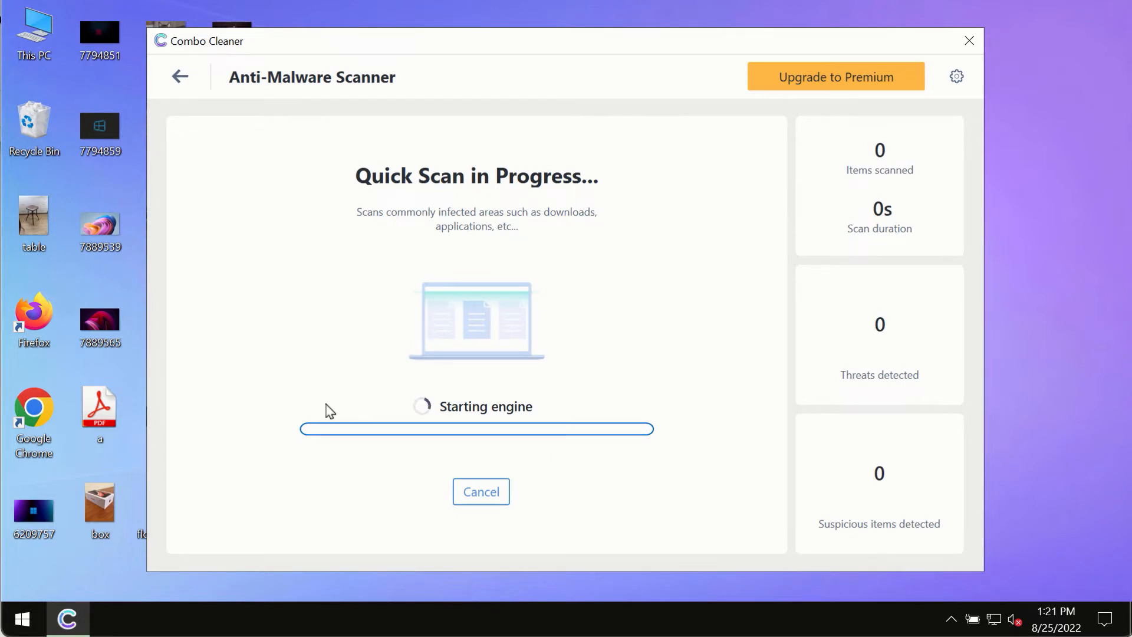
click(179, 76)
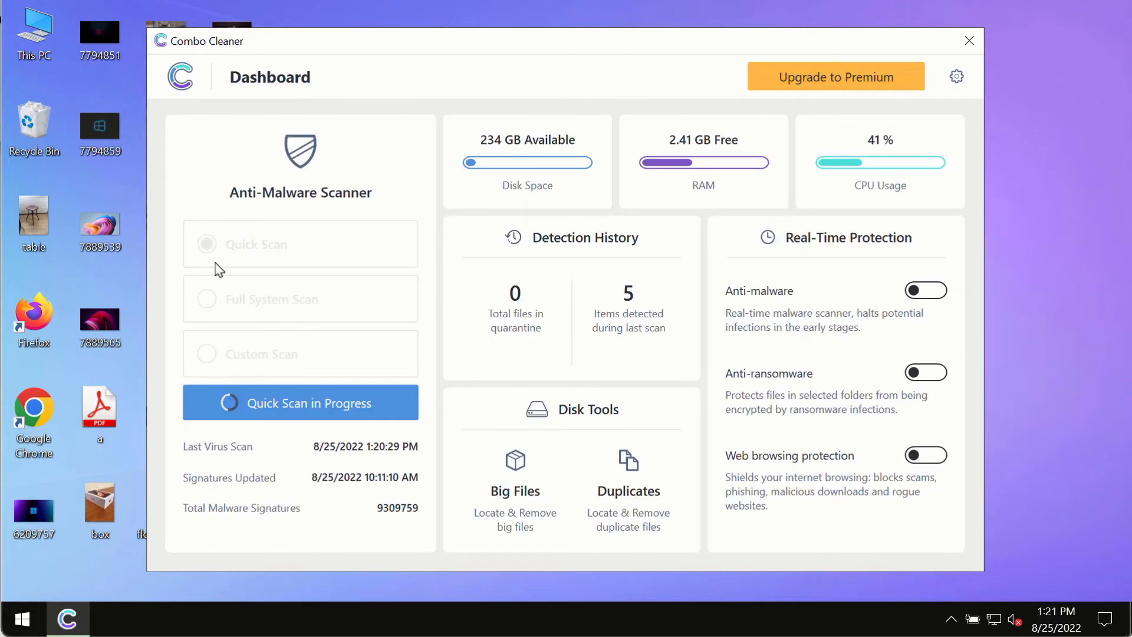
mouse_move(184, 240)
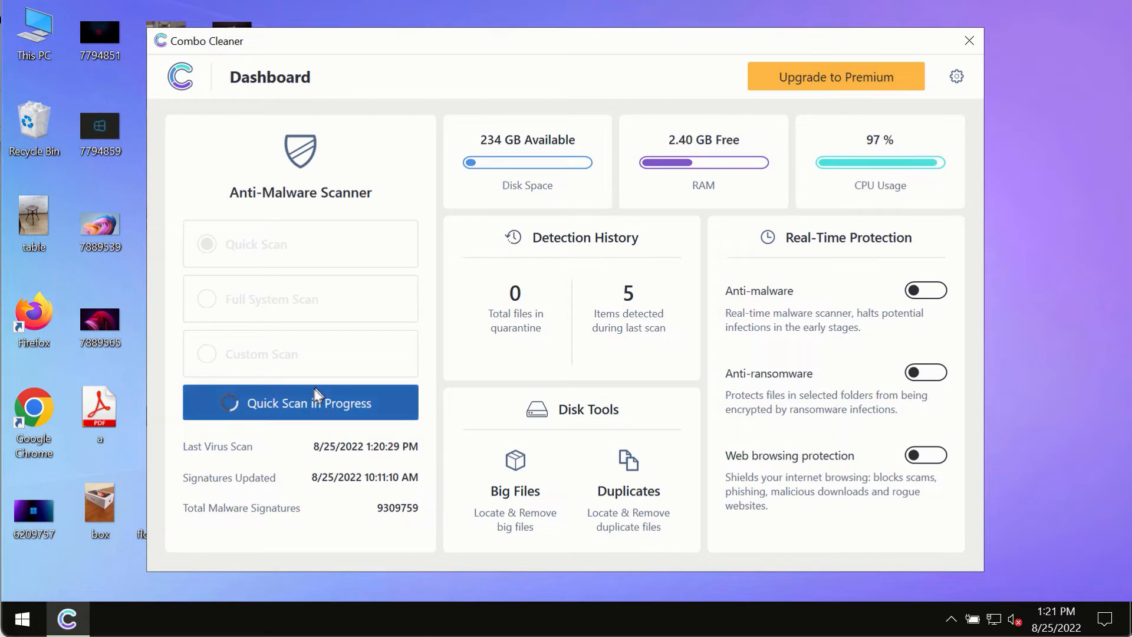
click(300, 403)
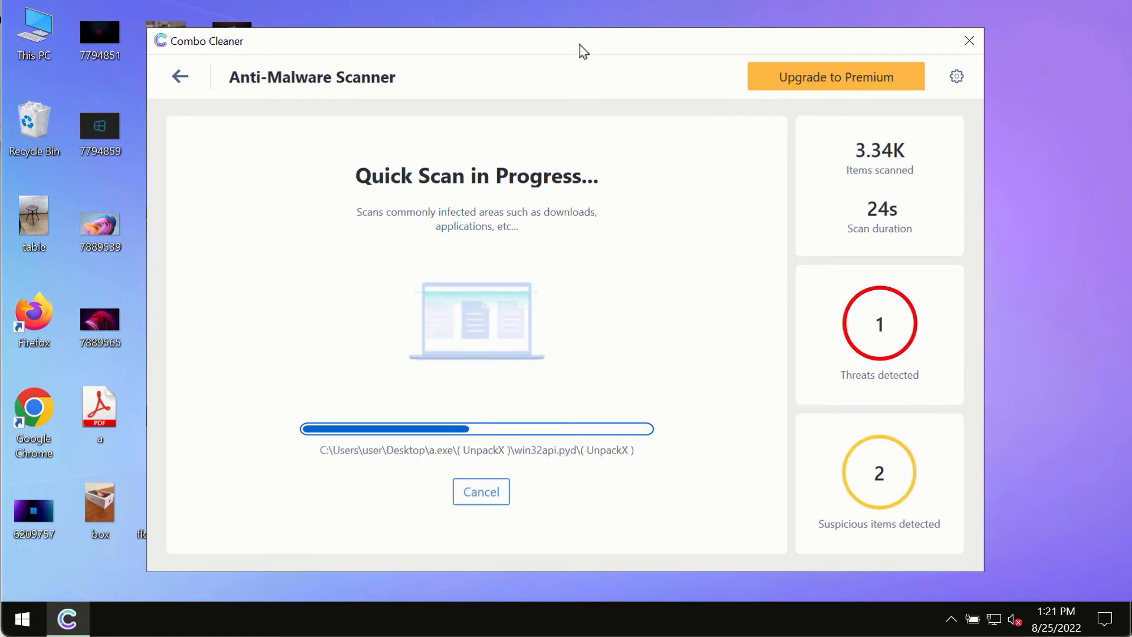
mouse_move(664, 99)
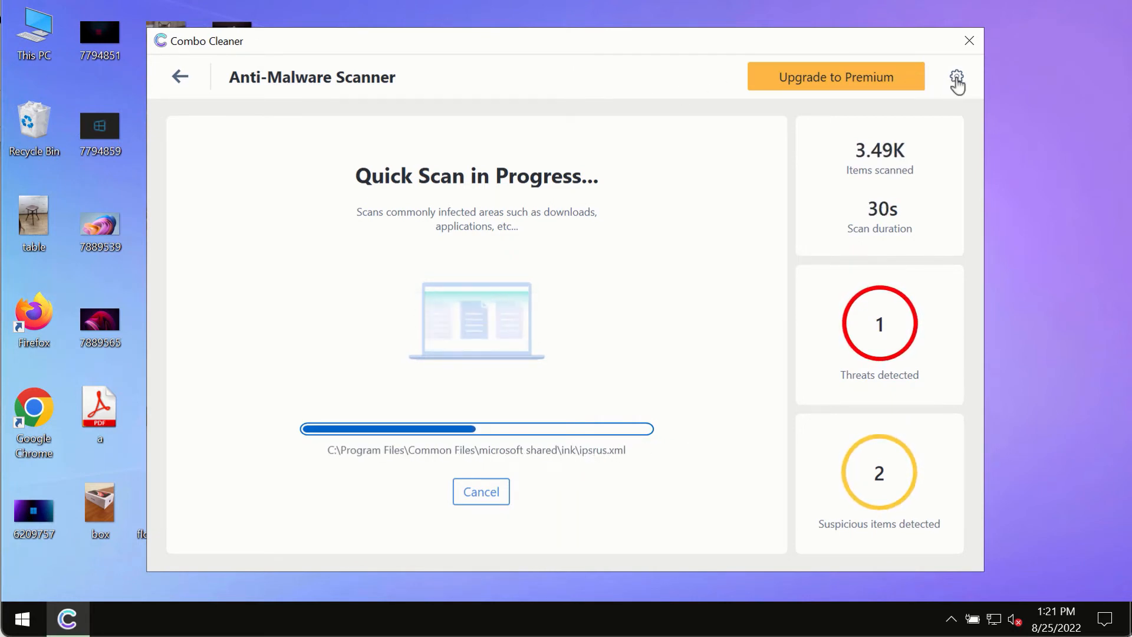
- View the Anti-Ransomware settings, showing no protected folders or trusted programs
click(956, 76)
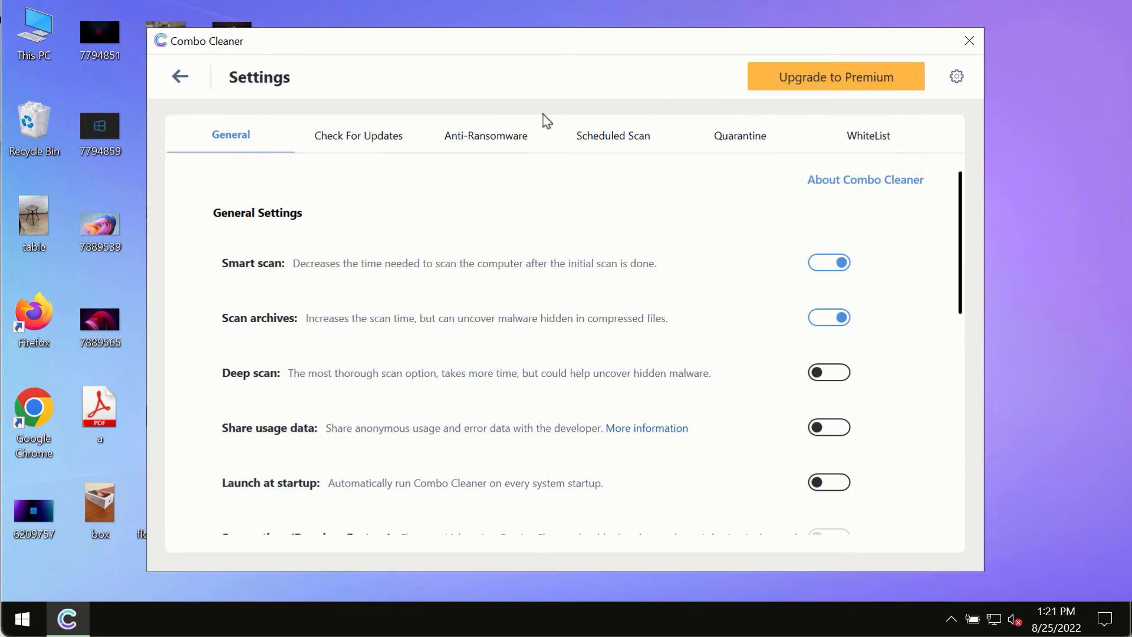
mouse_move(517, 99)
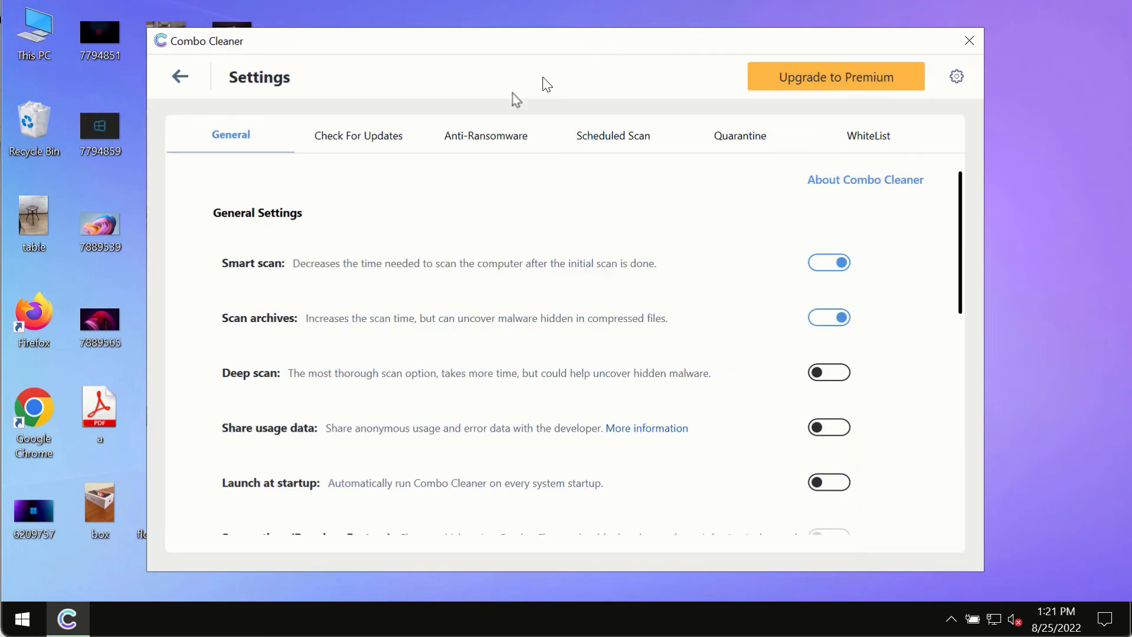
click(485, 134)
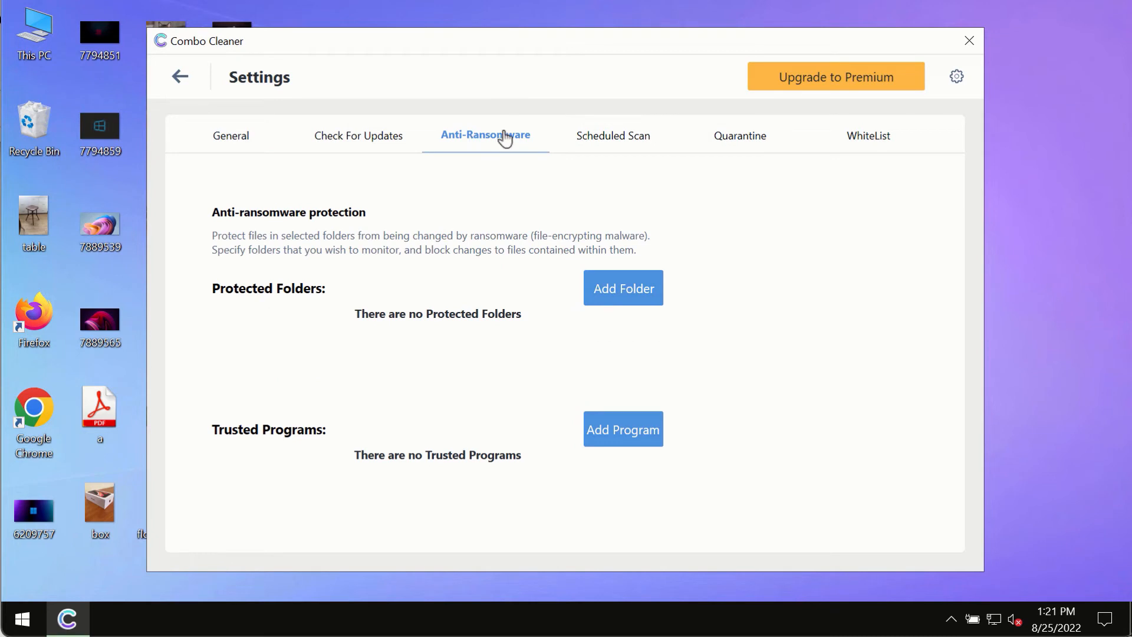
mouse_move(207, 88)
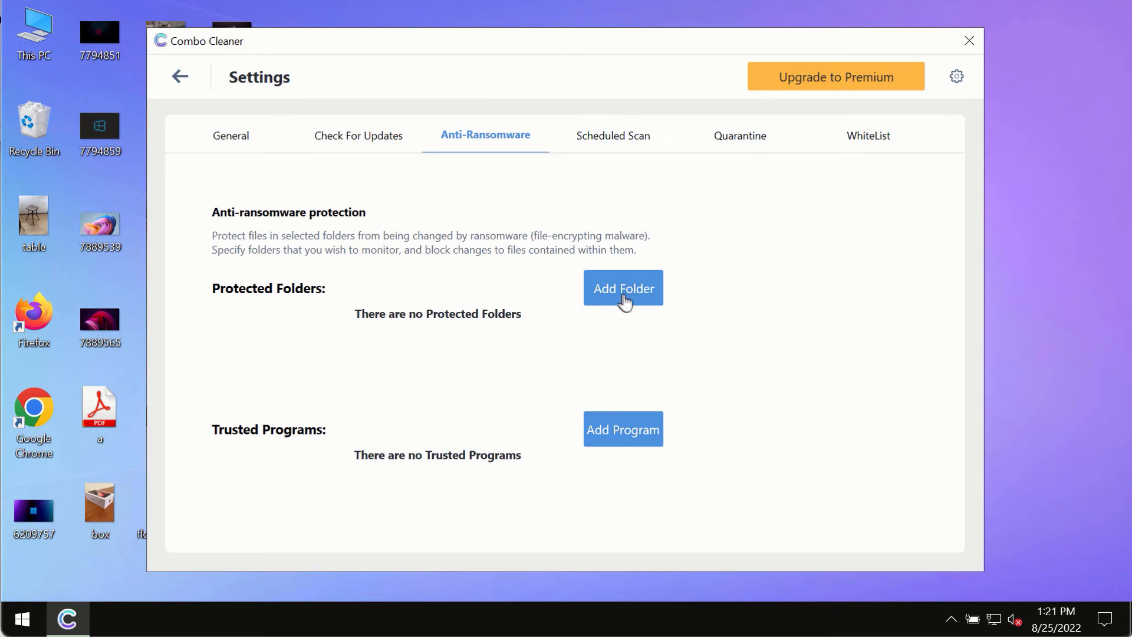
mouse_move(182, 128)
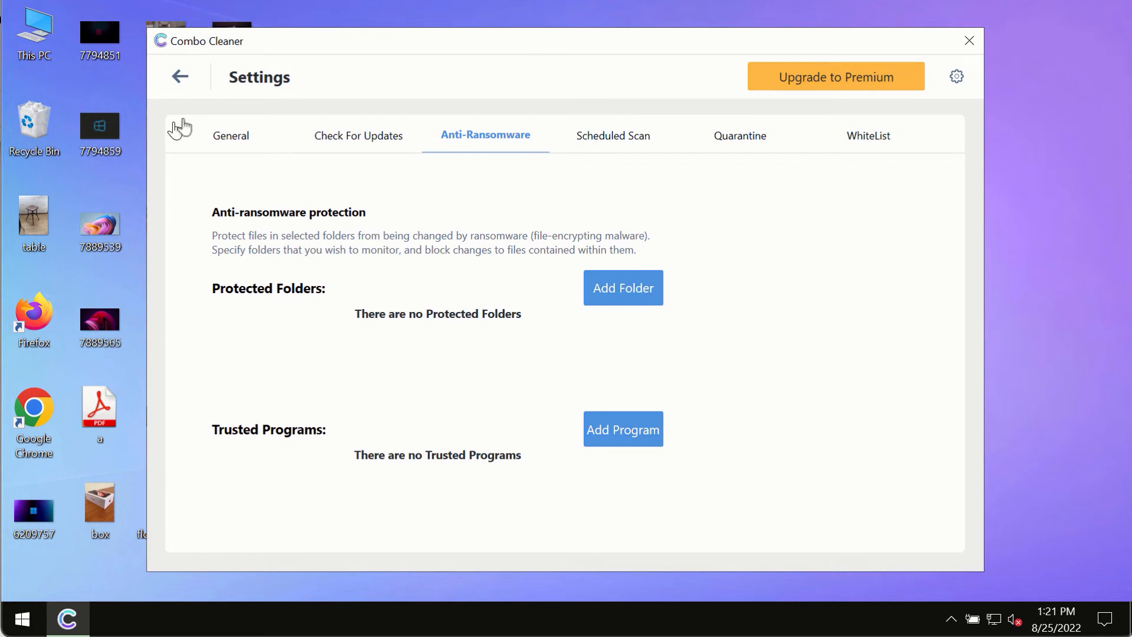
mouse_move(181, 77)
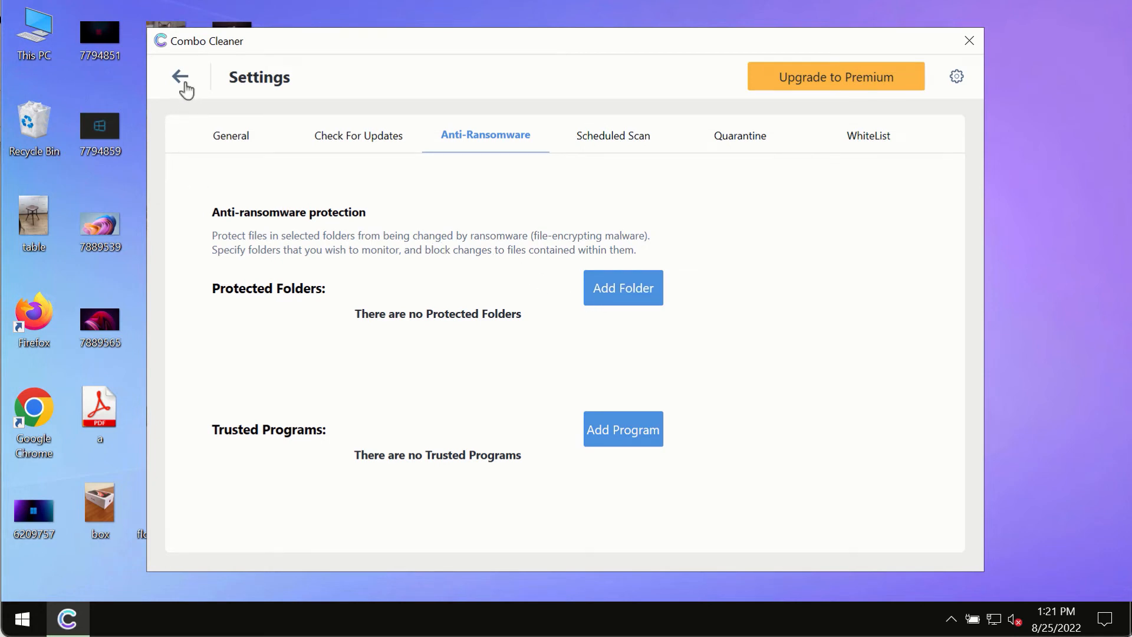
- Go back to the Quick Scan in progress, now showing four threats and two suspicious items
click(182, 77)
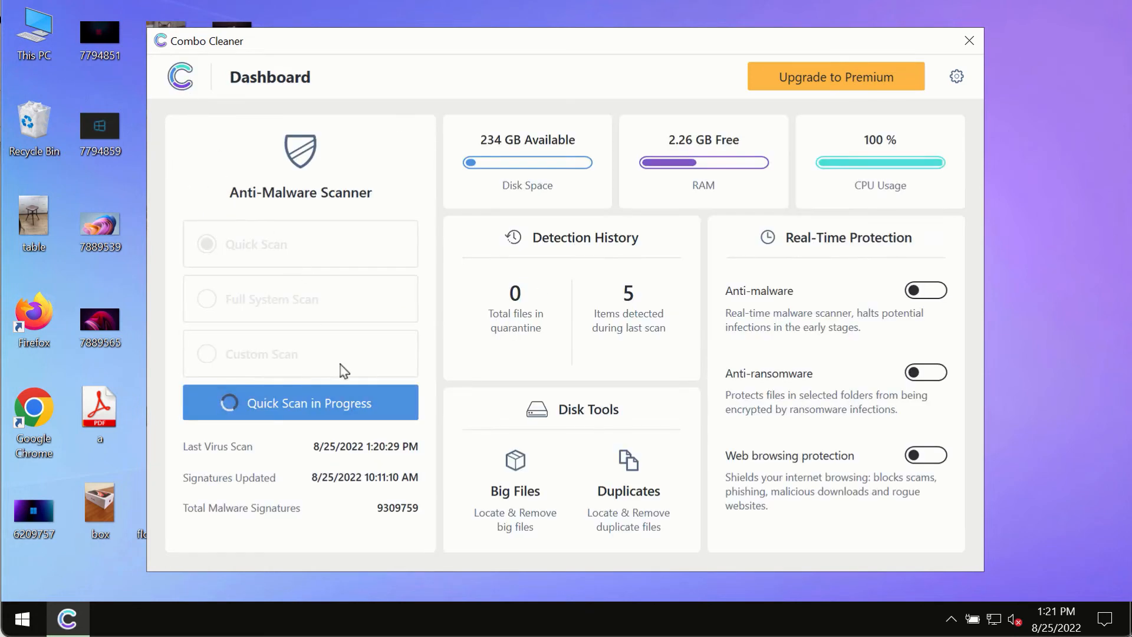
click(300, 403)
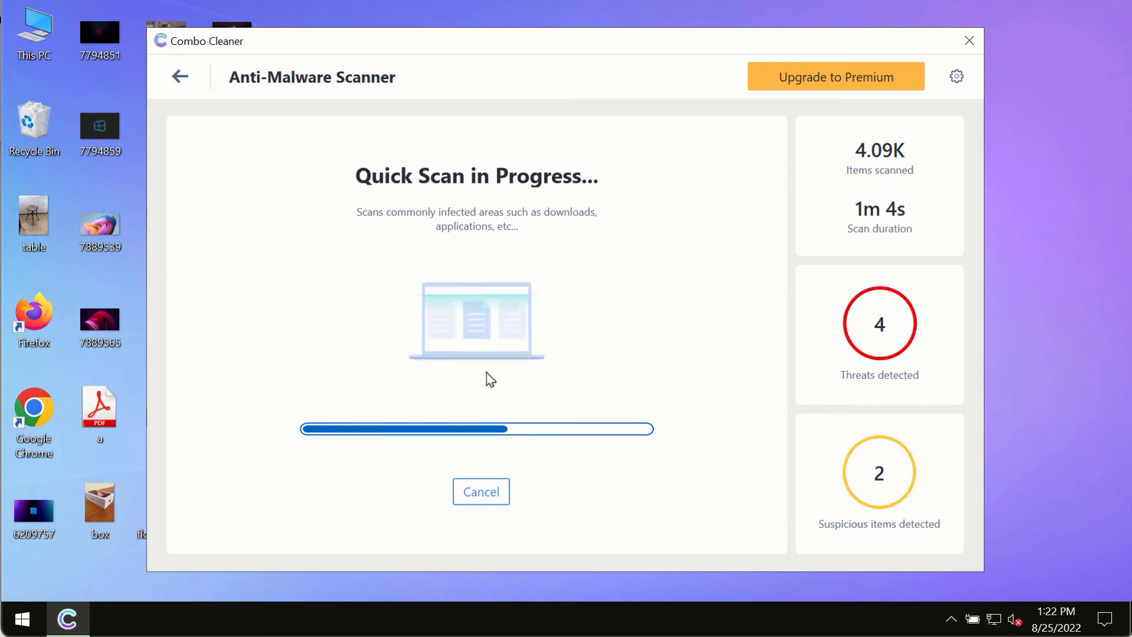
mouse_move(718, 203)
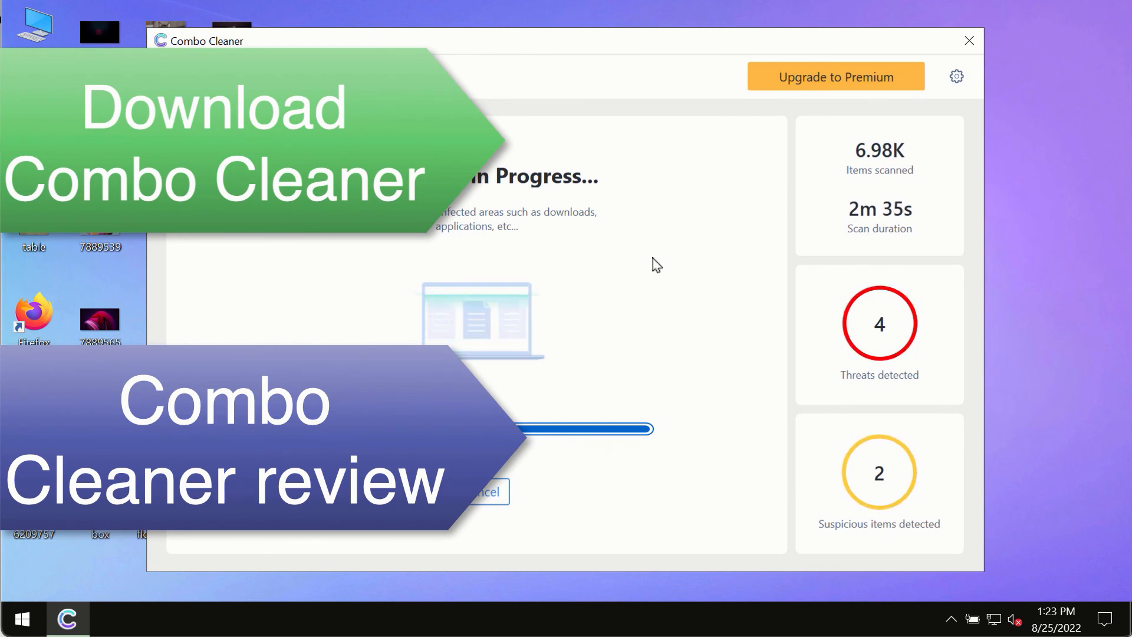
mouse_move(691, 250)
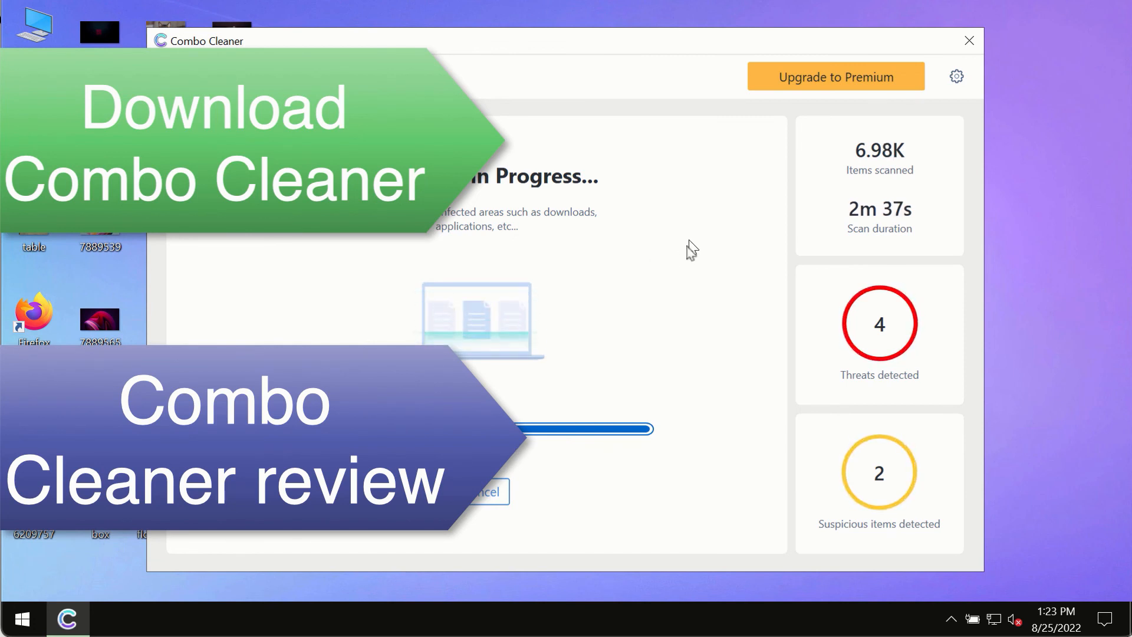